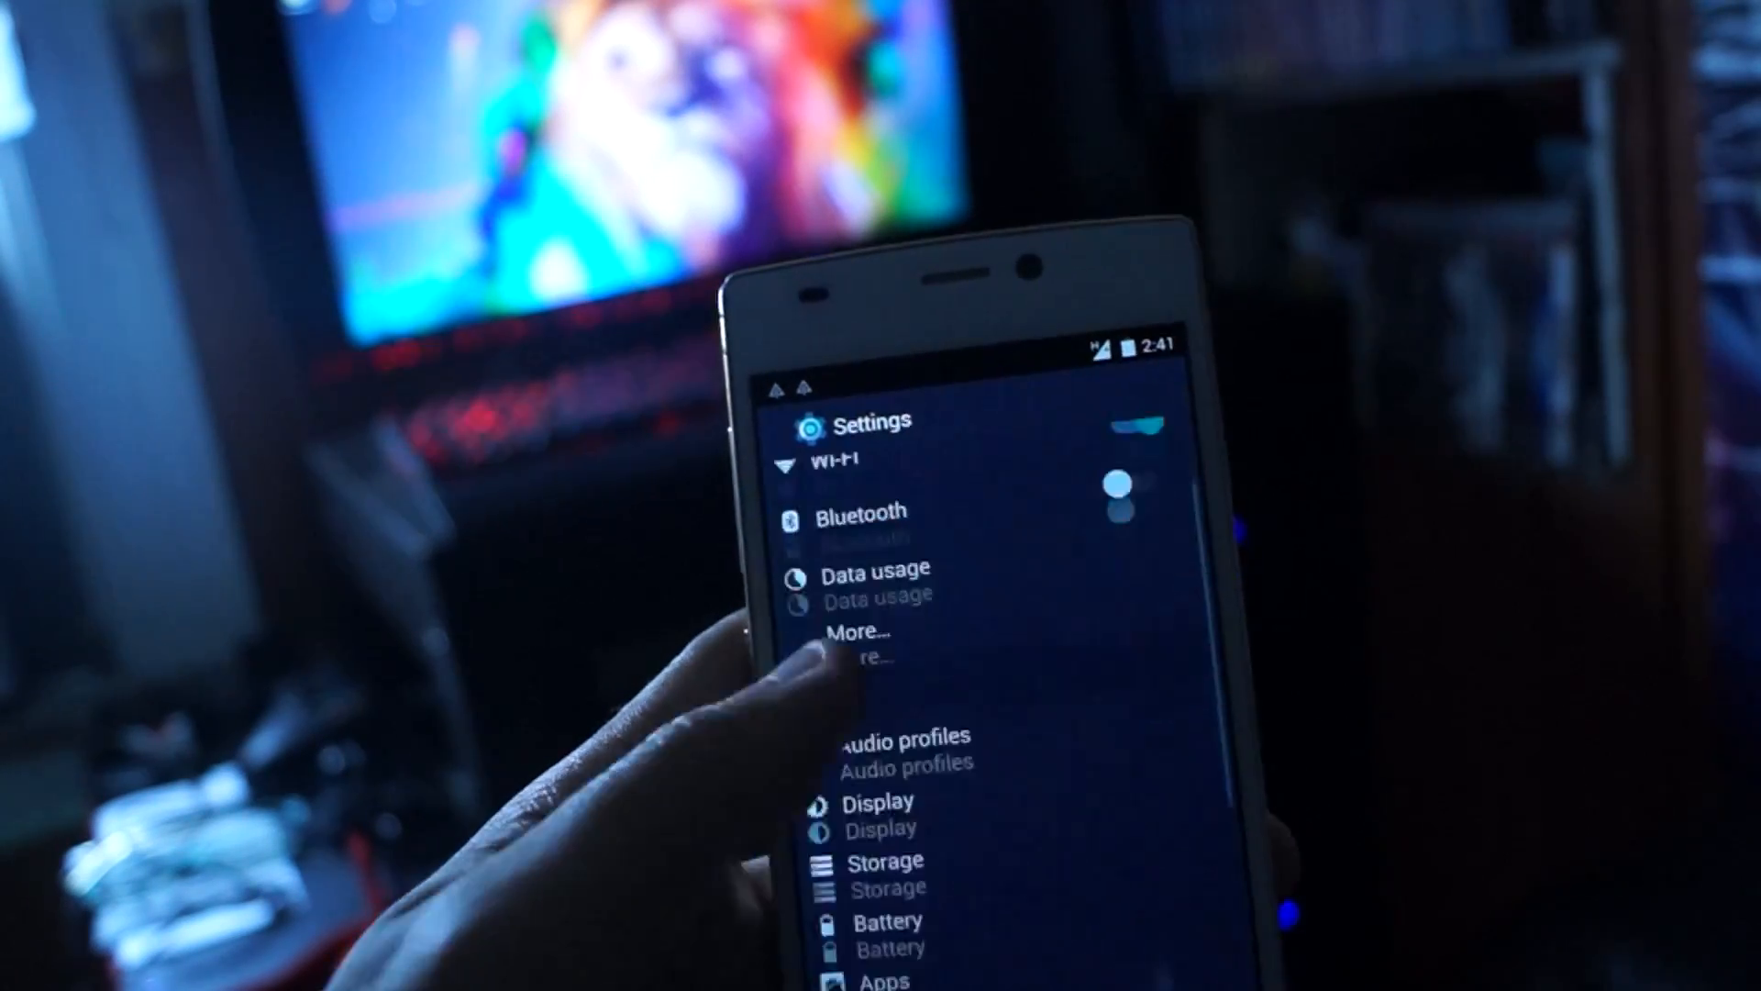
{"action": "scroll", "scroll_direction": "down", "scroll_amount": 3}
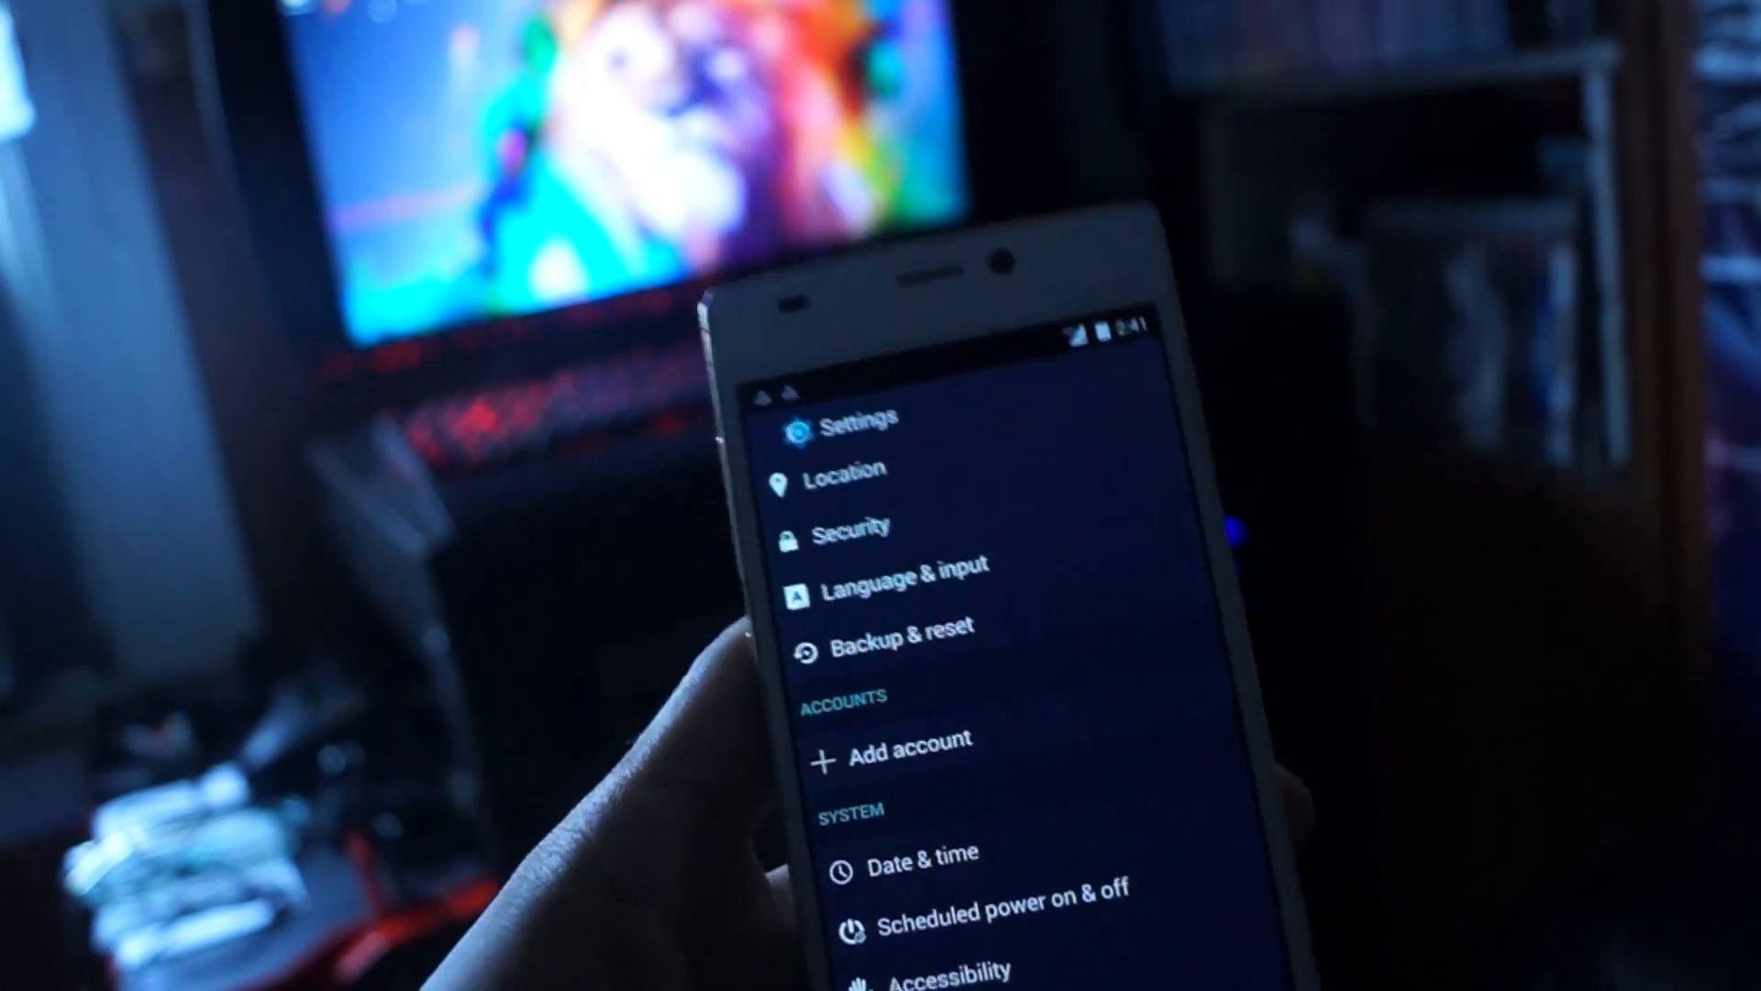